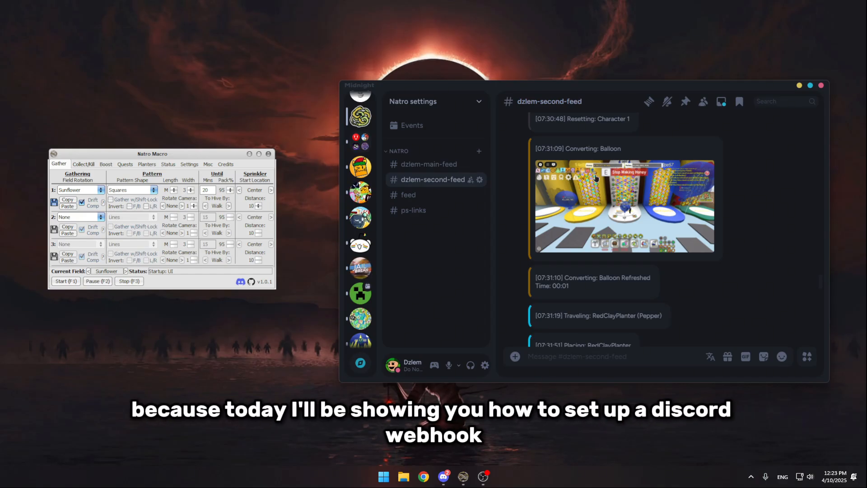
Step: Create a community server from scratch named 'Natro logs'
scroll("down", 3)
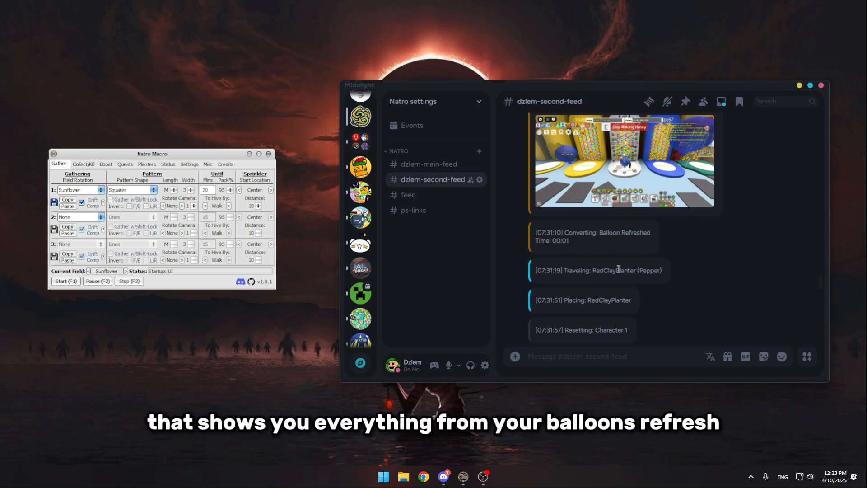
scroll("down", 3)
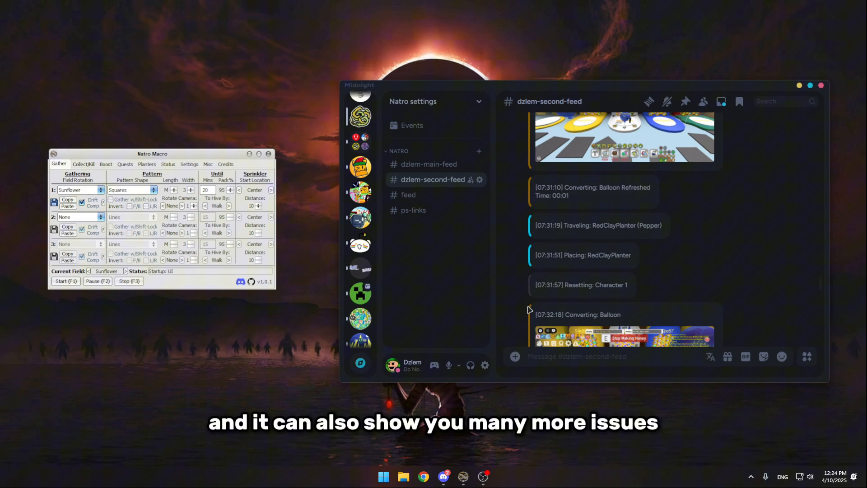
scroll("down", 3)
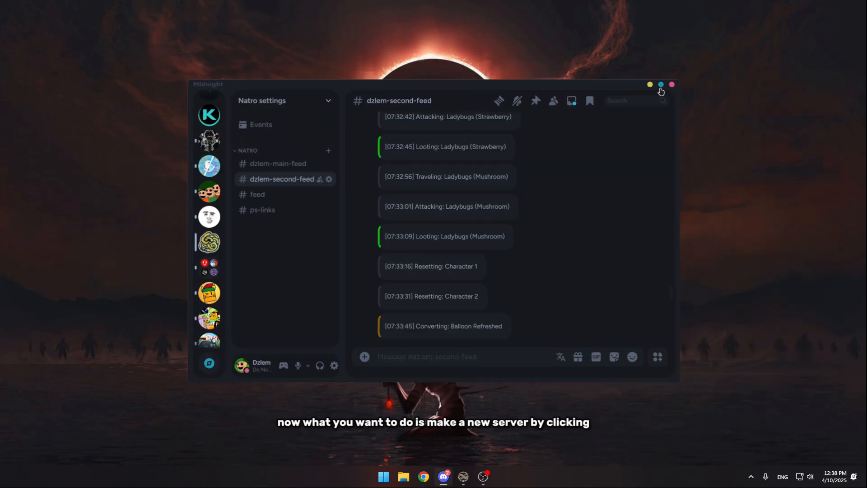
left_click(660, 84)
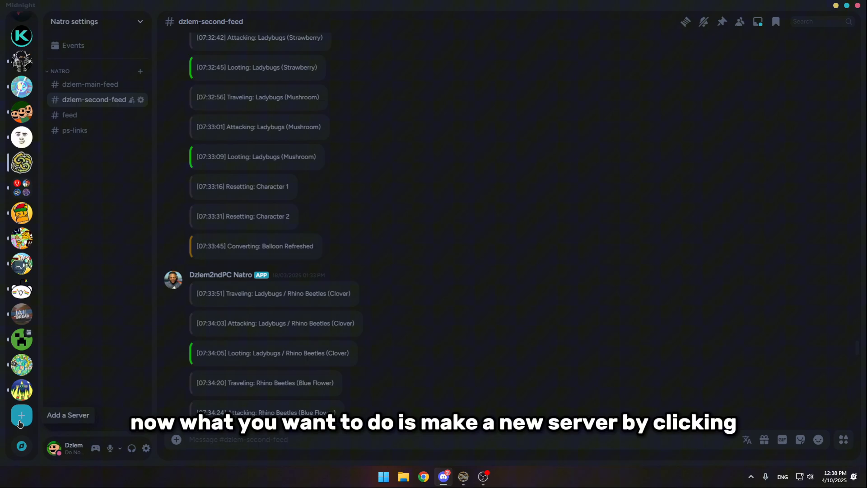
left_click(21, 414)
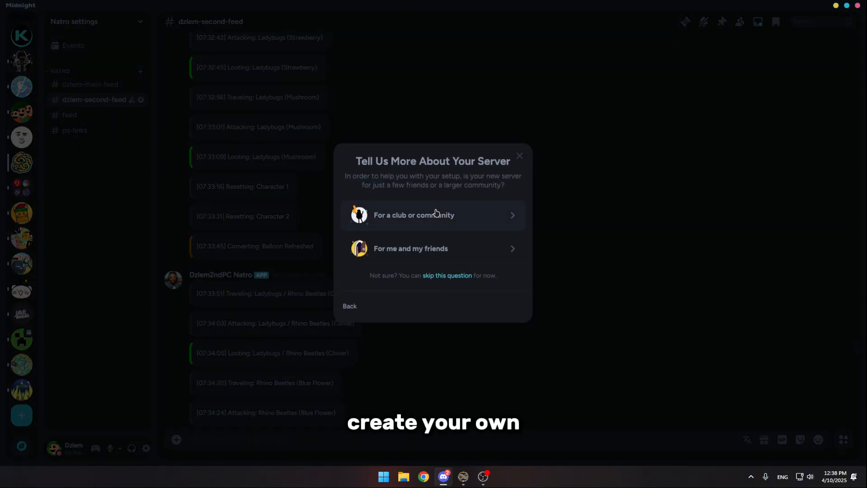
left_click(433, 249)
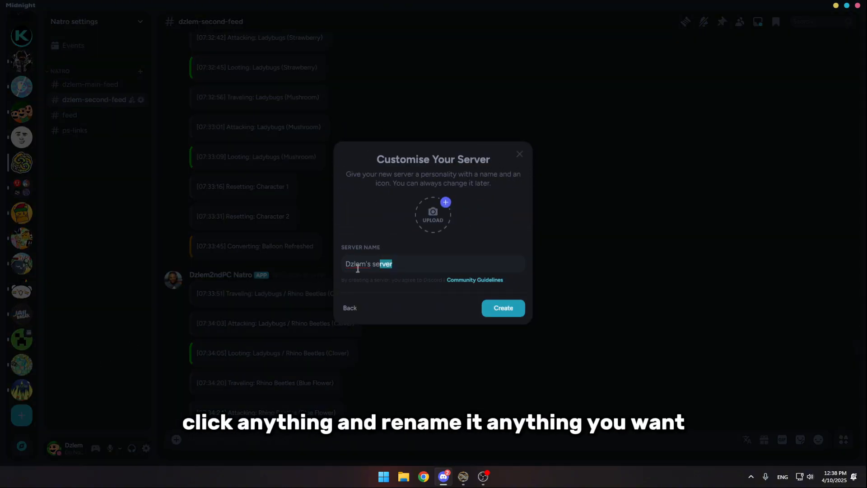
type("N")
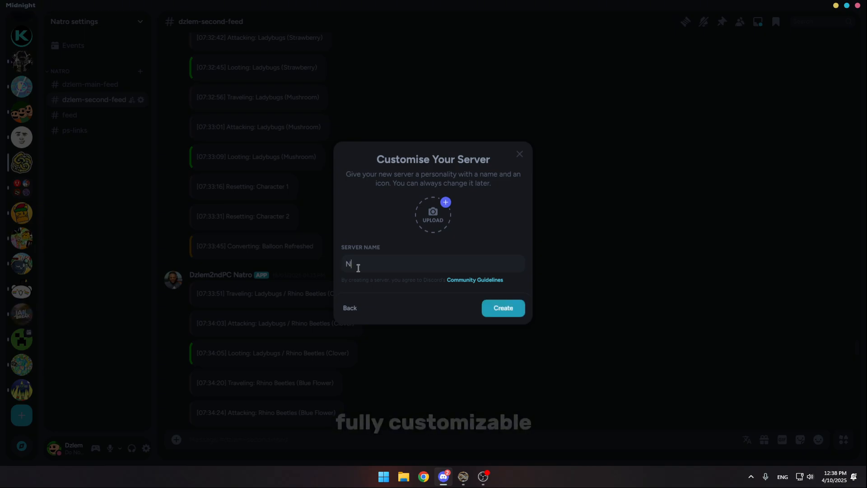
type("atro log")
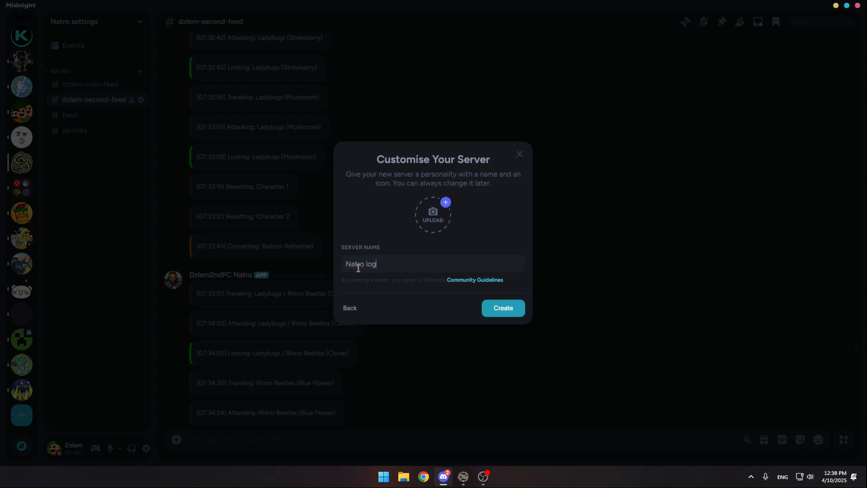
type("s")
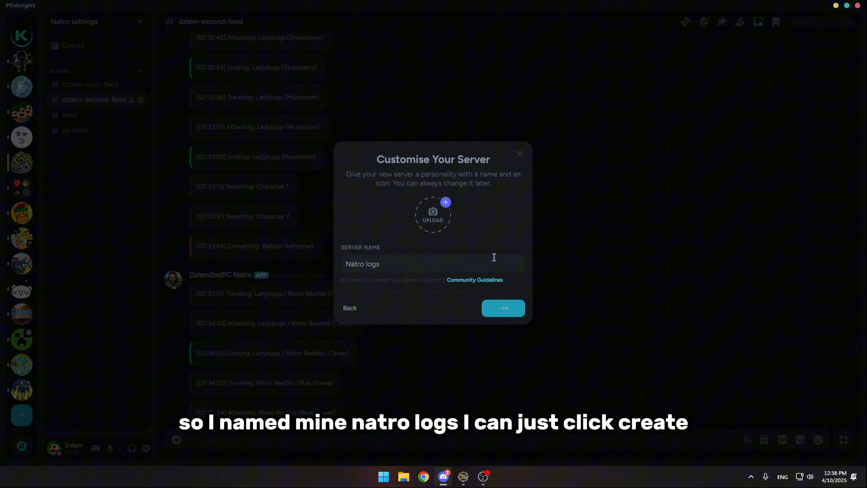
left_click(503, 308)
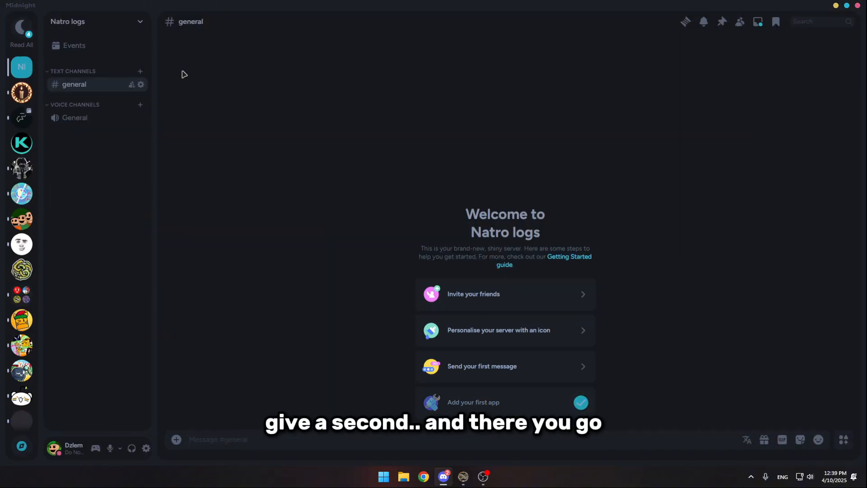
mouse_move(79, 84)
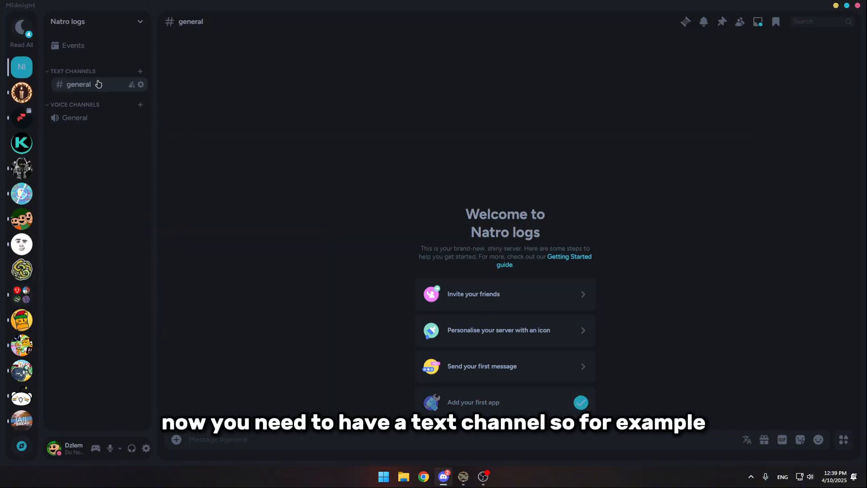
mouse_move(141, 85)
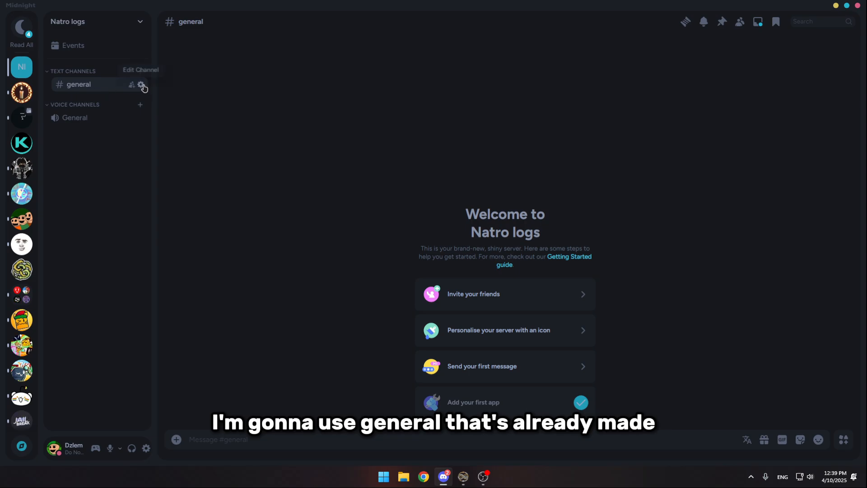
Step: Go to the #general channel's Integrations page in its channel settings
left_click(142, 85)
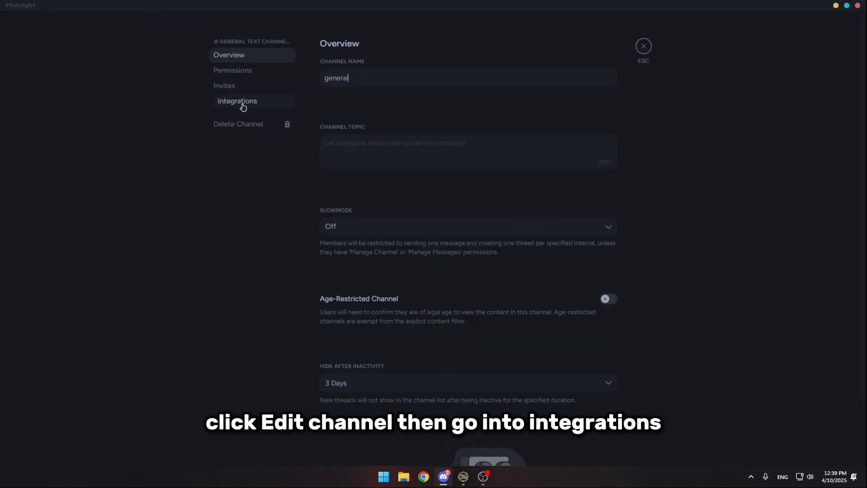
left_click(237, 101)
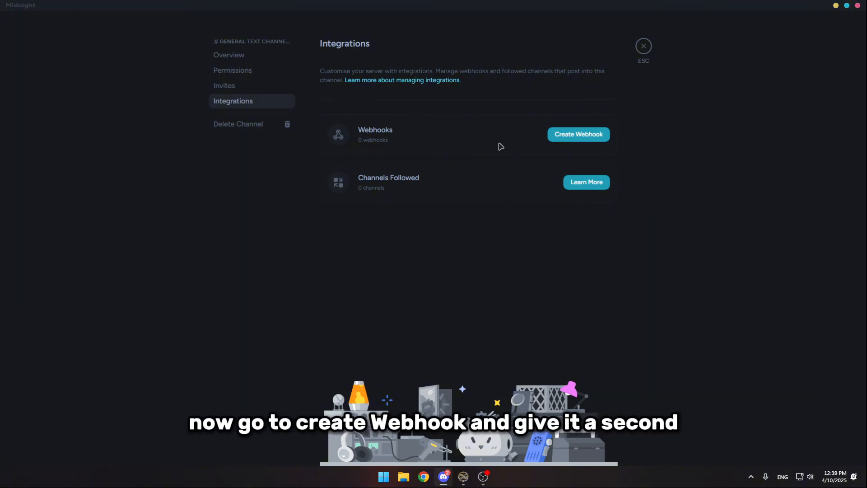
Step: Create a webhook for #general, rename it 'Logs', and save the change
left_click(578, 134)
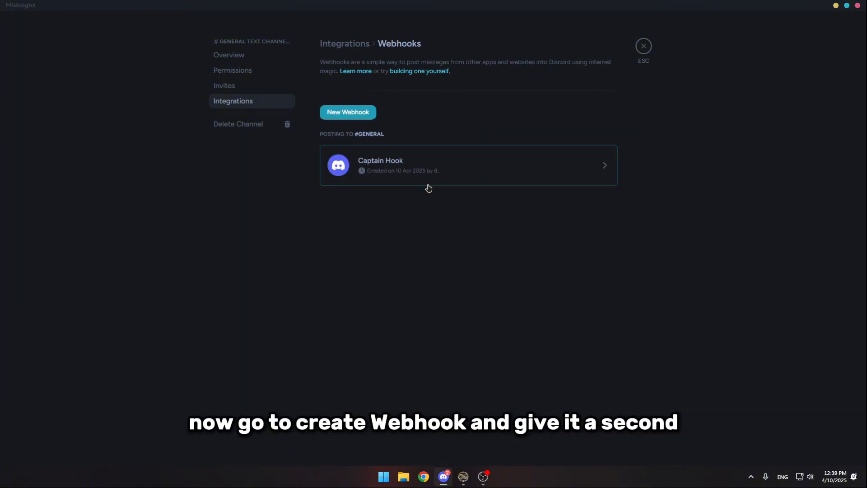
left_click(467, 164)
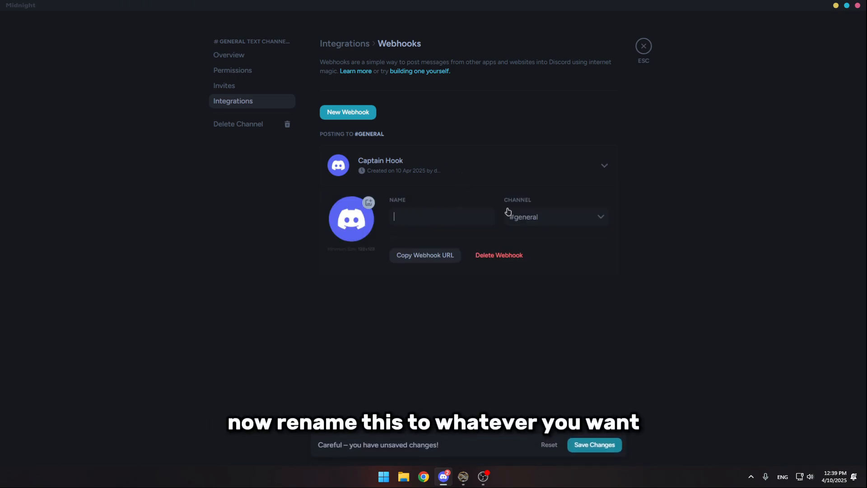
type("Logs")
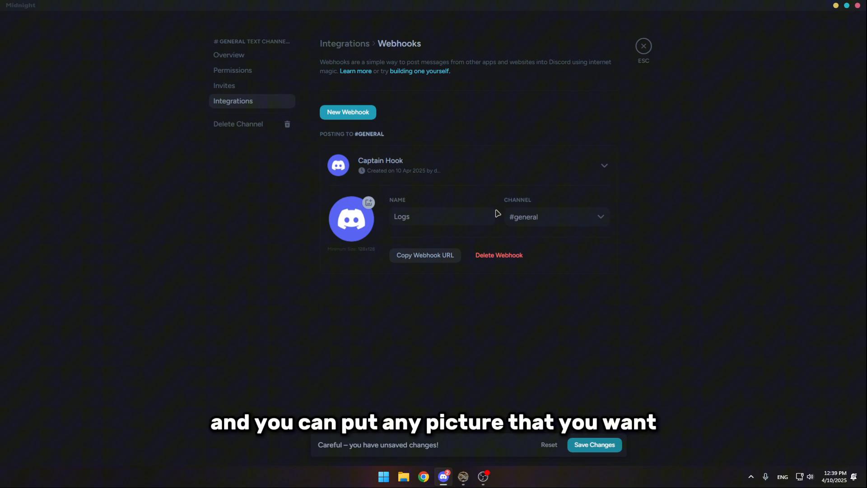
mouse_move(483, 230)
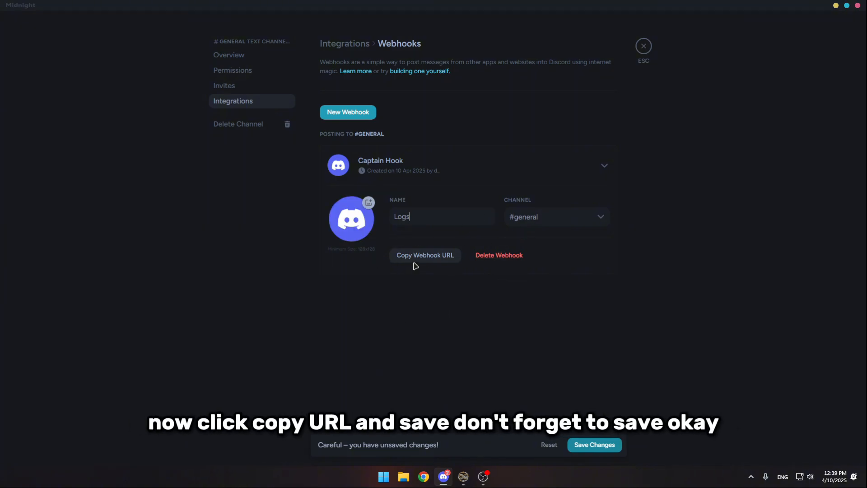
mouse_move(655, 470)
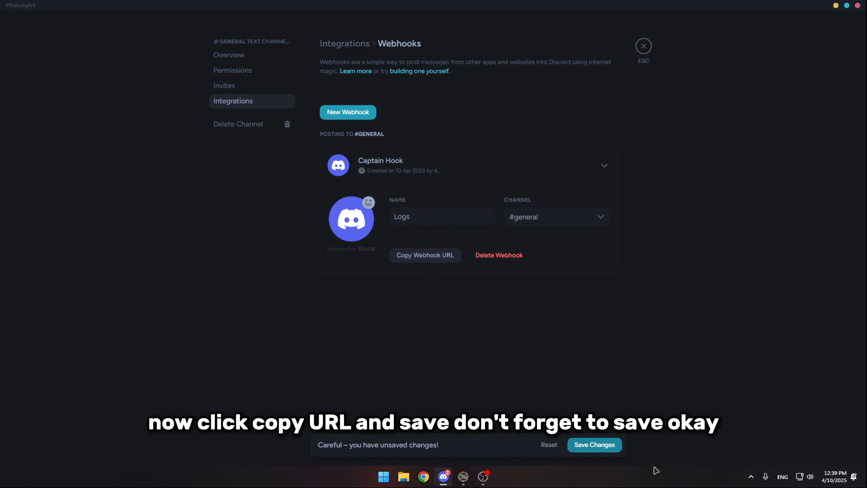
left_click(594, 444)
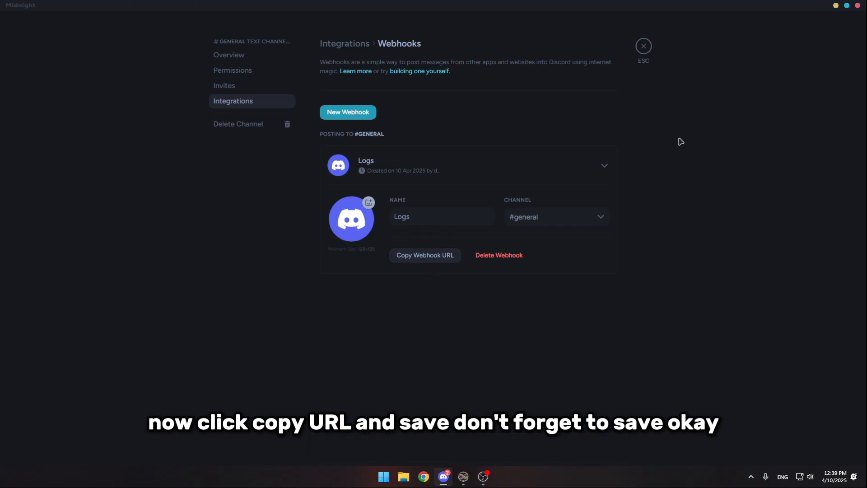
left_click(643, 46)
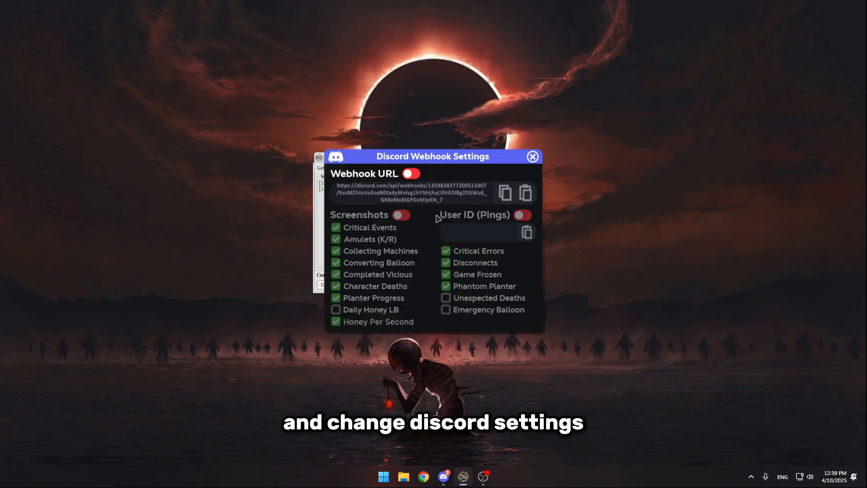
Step: Enable the Natro Macro webhook with the pasted Logs URL and screenshots on
left_click(411, 173)
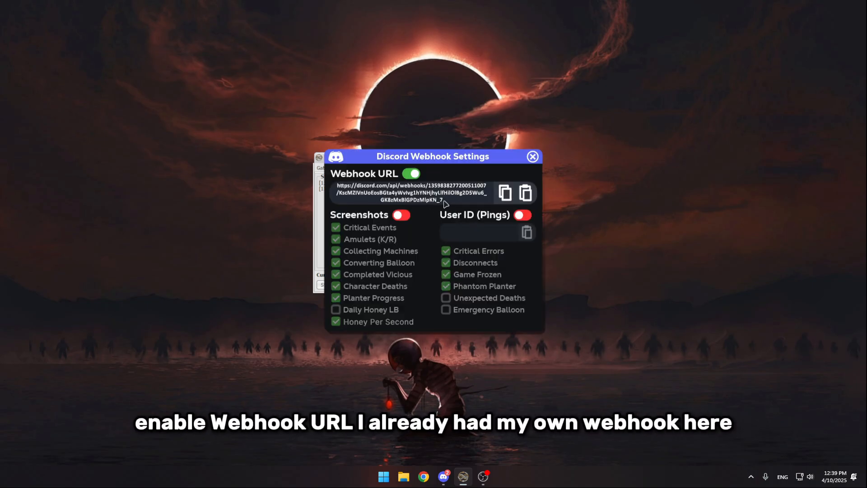
left_click(526, 192)
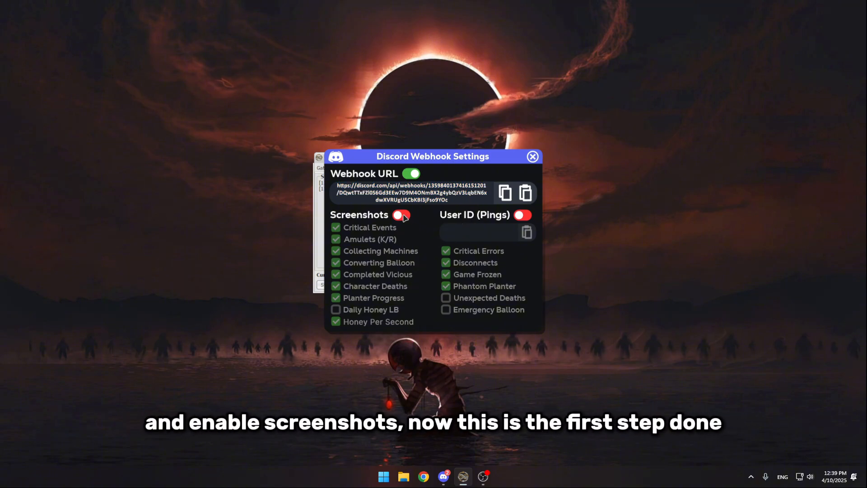
left_click(401, 214)
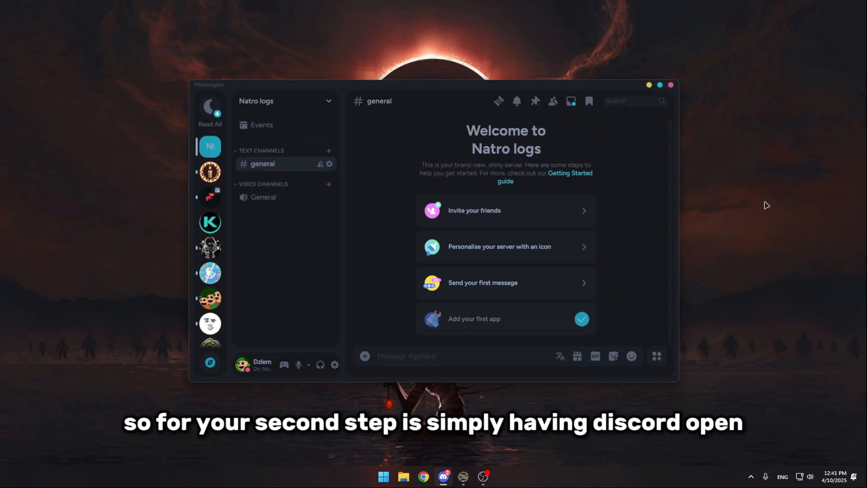
mouse_move(457, 227)
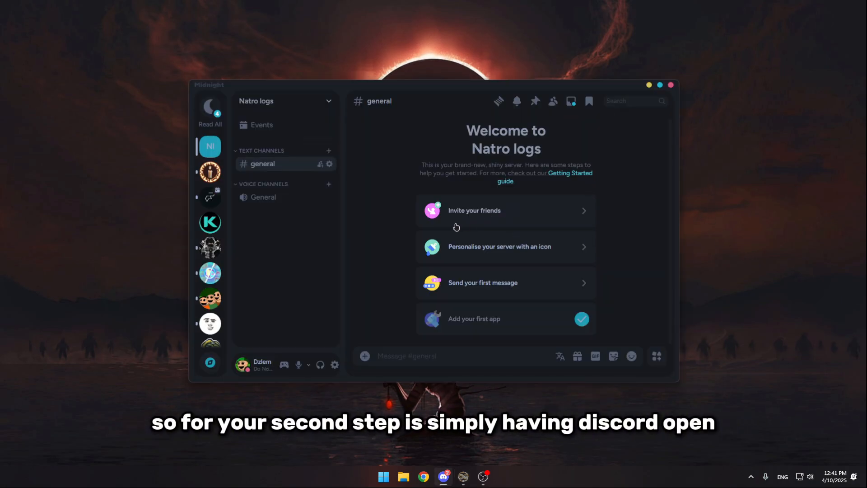
Step: Check Developer Mode is on under Advanced user settings, then return to Natro logs
left_click(335, 364)
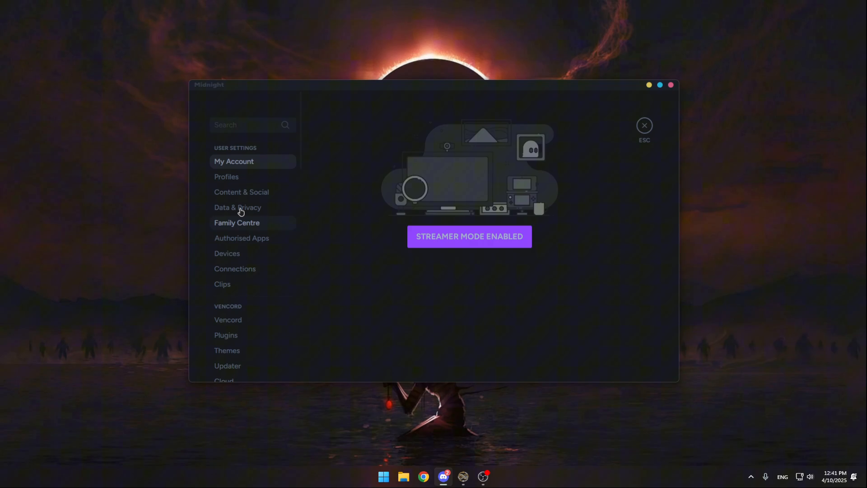
scroll("down", 3)
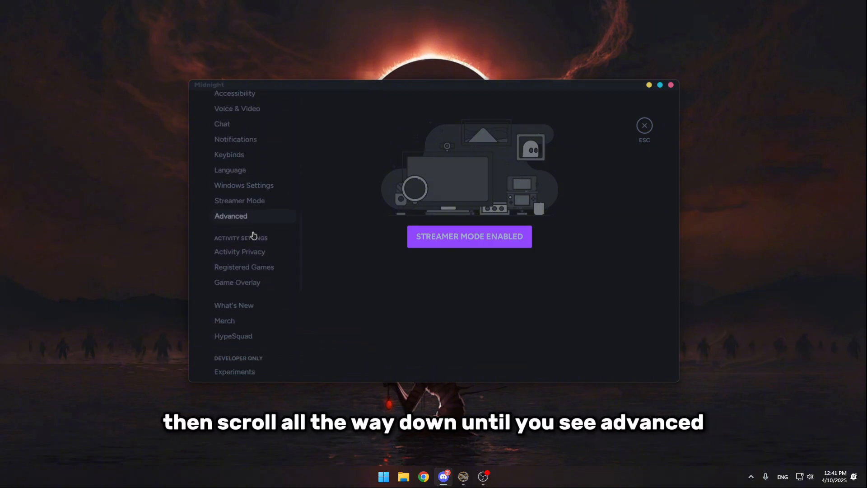
left_click(231, 216)
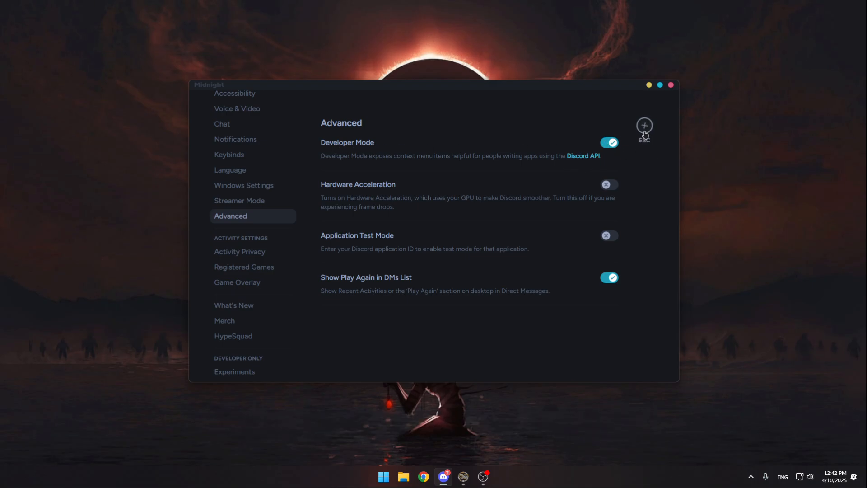
left_click(644, 125)
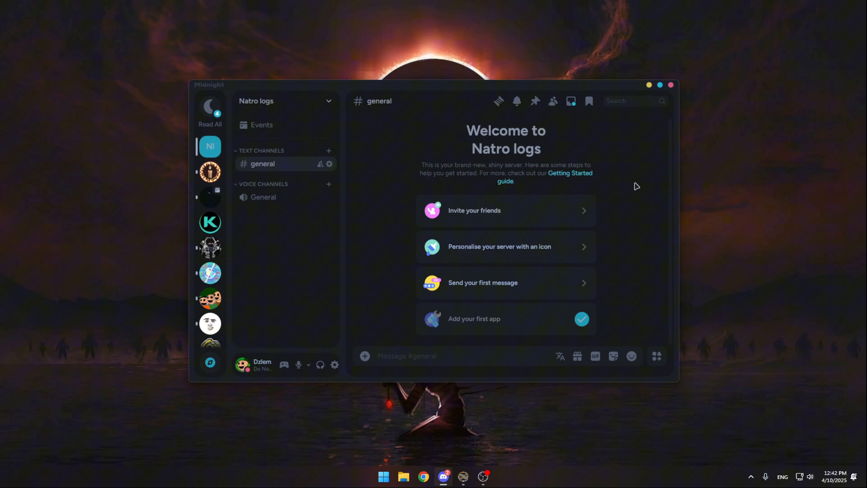
mouse_move(552, 101)
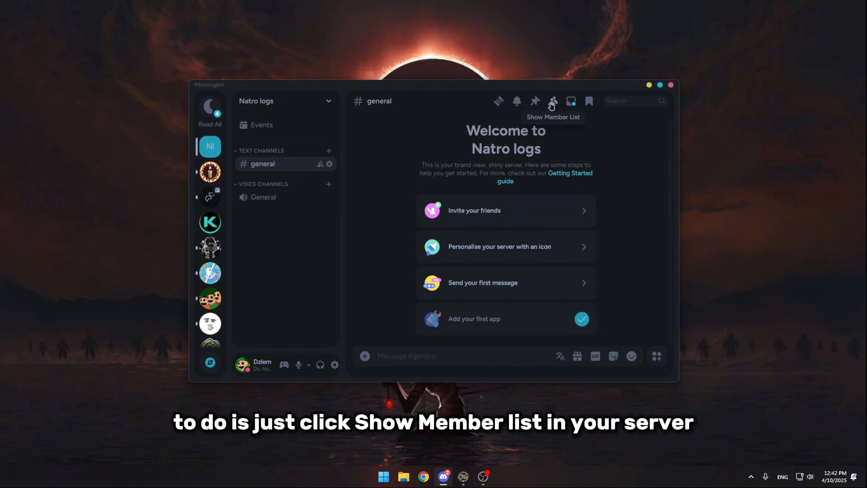
Step: Copy your own Discord user ID from the Natro logs member list
left_click(553, 101)
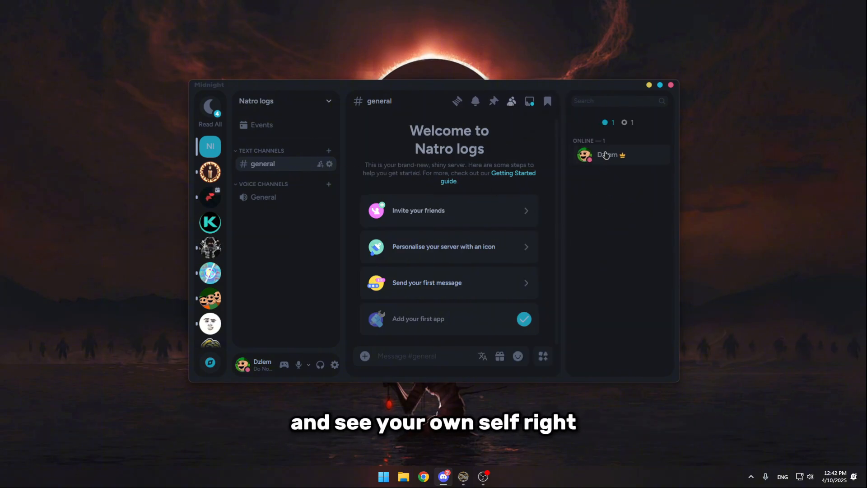
right_click(607, 155)
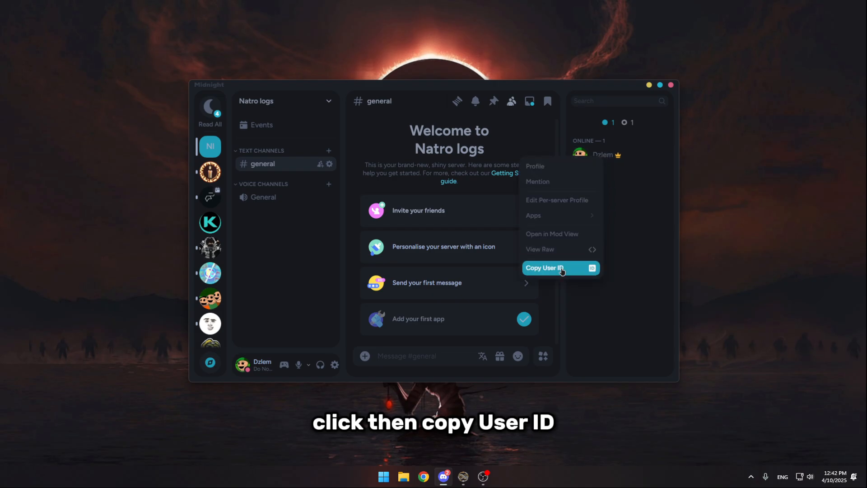
left_click(544, 268)
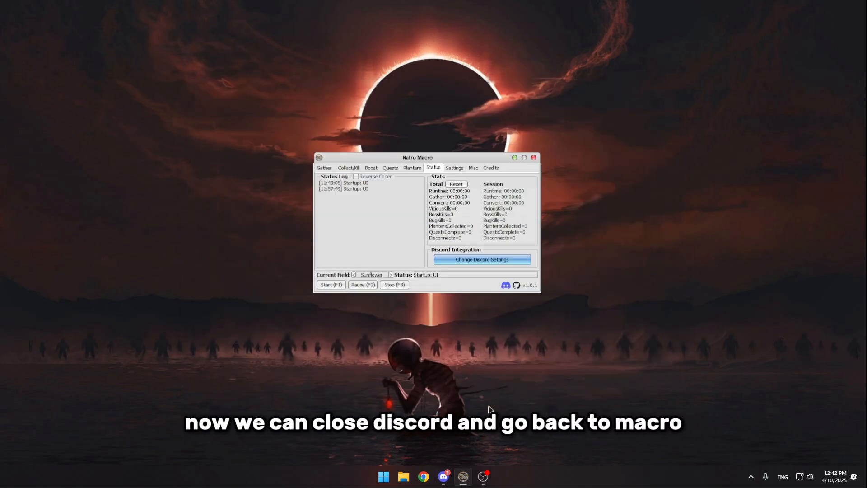
Step: Paste your Discord ID under User ID (Pings) and enable the Emergency Balloon alert
left_click(481, 259)
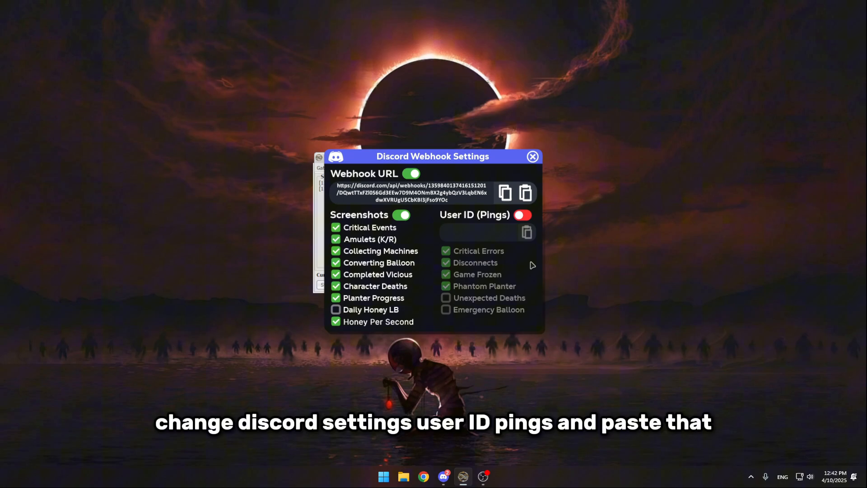
left_click(523, 215)
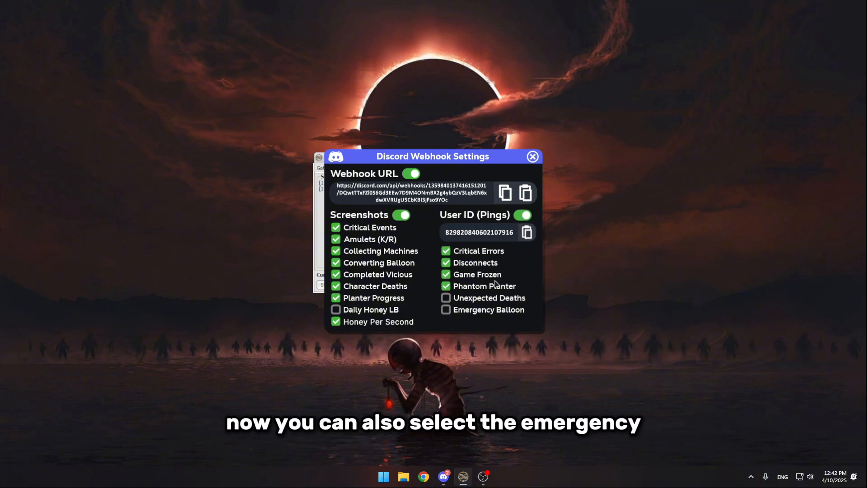
left_click(445, 310)
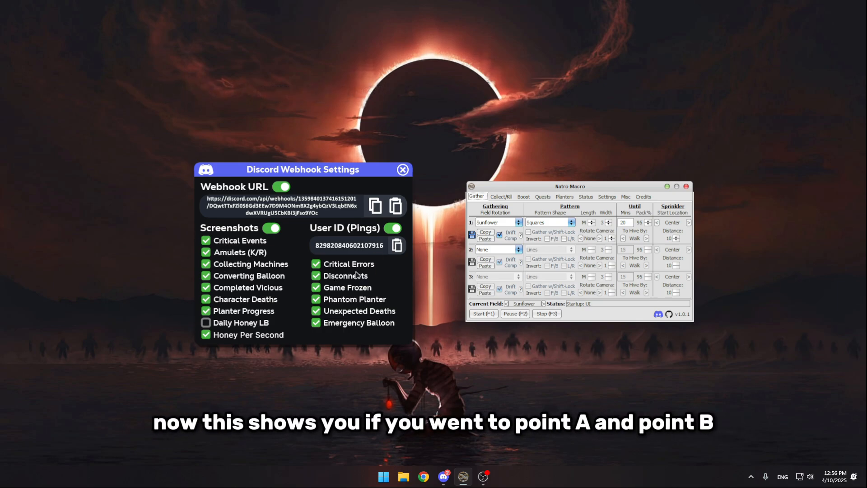
mouse_move(664, 173)
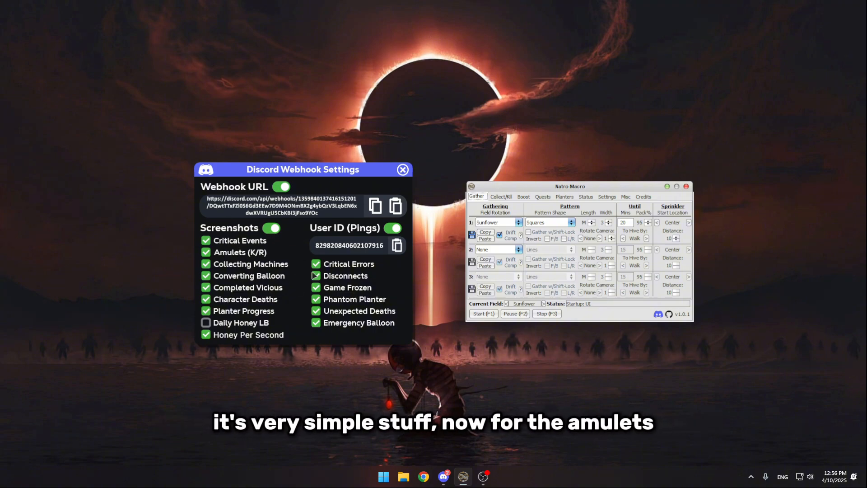
Step: Switch Natro Macro to the Collect/Kill tab showing boss options like King Beetle
left_click(501, 197)
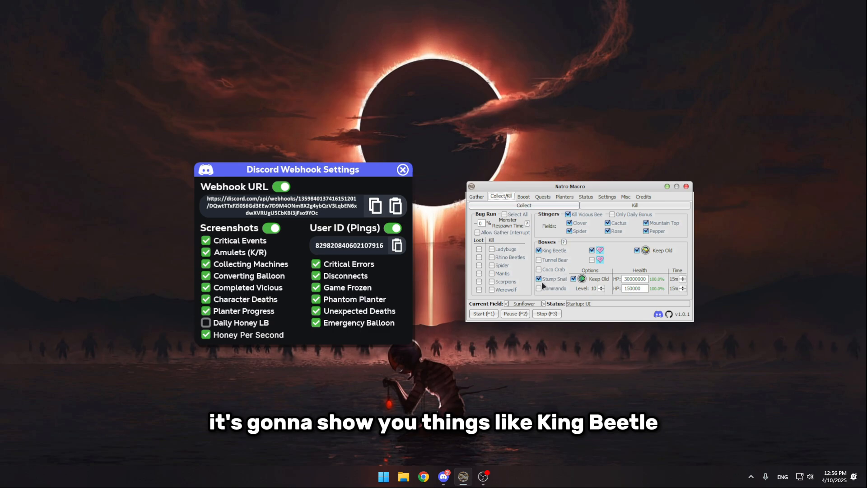
mouse_move(631, 251)
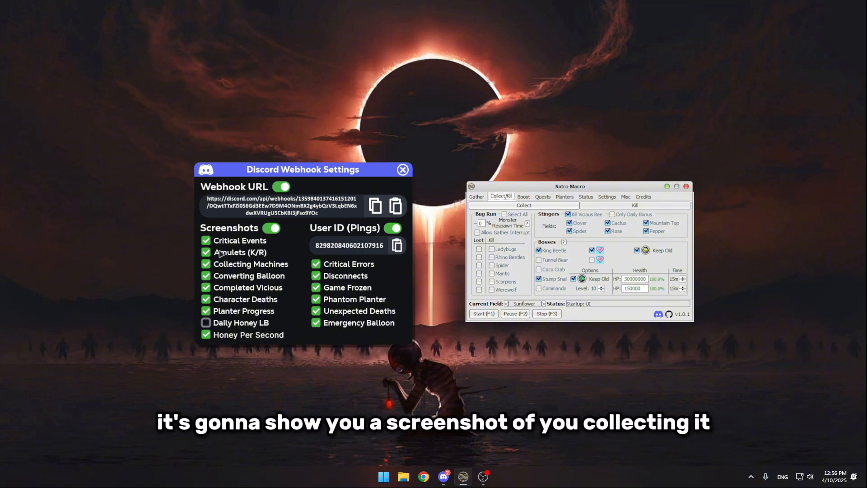
mouse_move(578, 238)
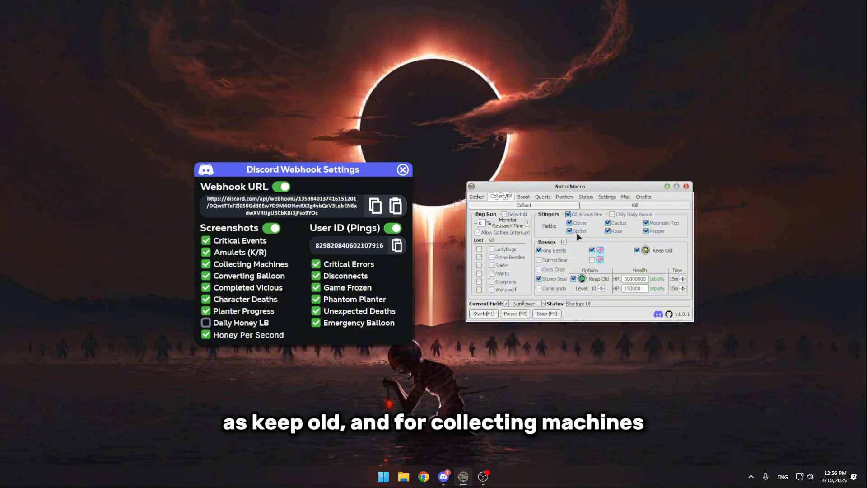
Step: Browse the Collect, Settings and Kill pages, enabling Gingerbread, and finish on Planters
left_click(524, 205)
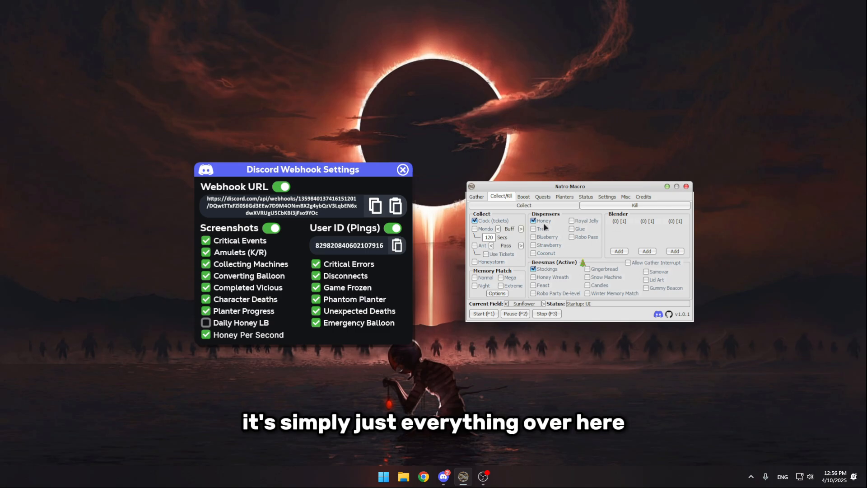
left_click(587, 269)
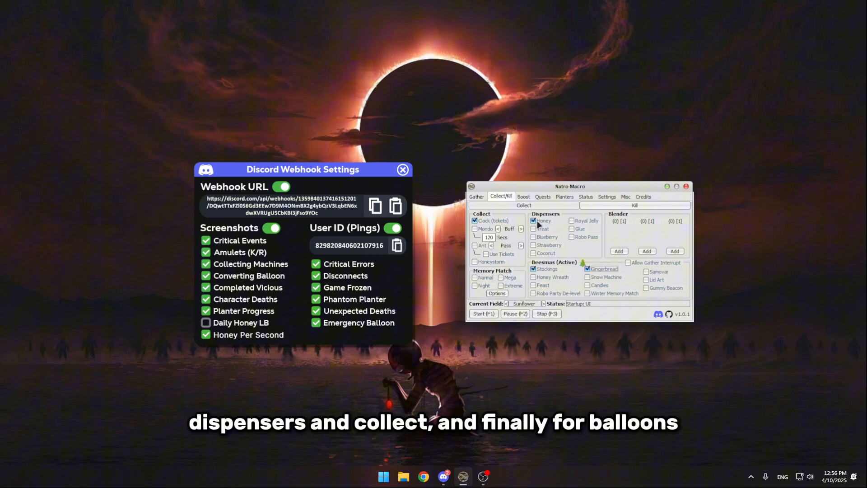
mouse_move(603, 269)
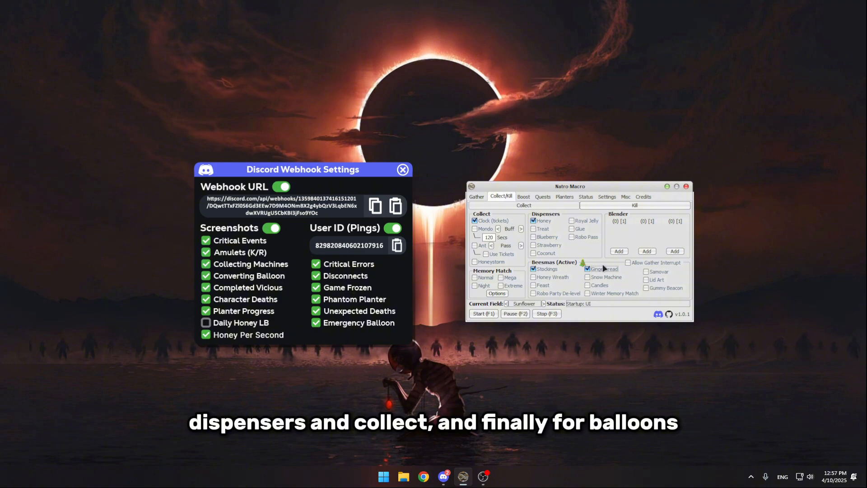
left_click(606, 196)
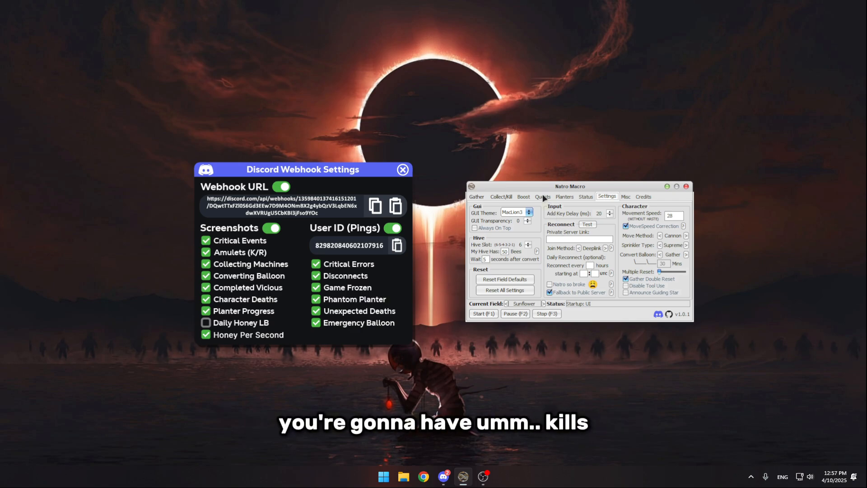
left_click(501, 196)
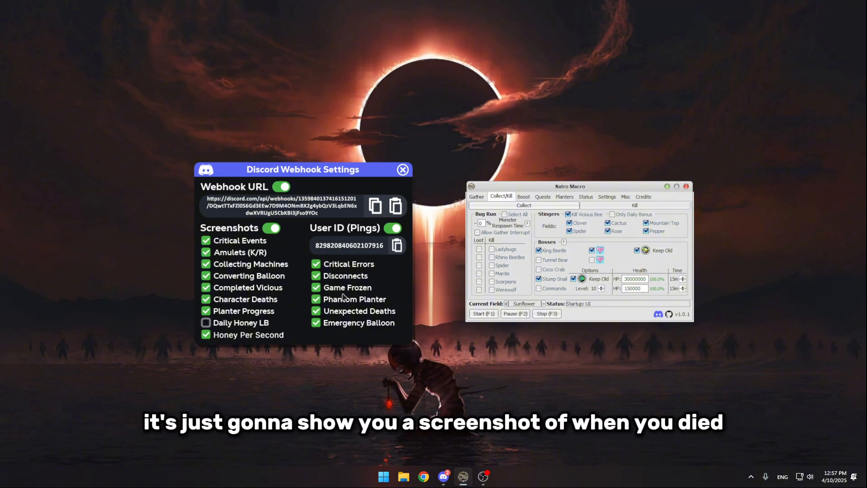
mouse_move(212, 355)
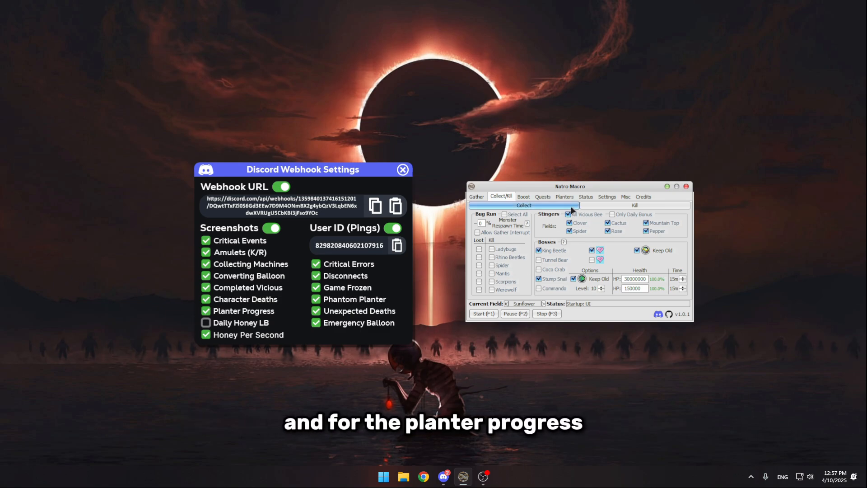
left_click(564, 196)
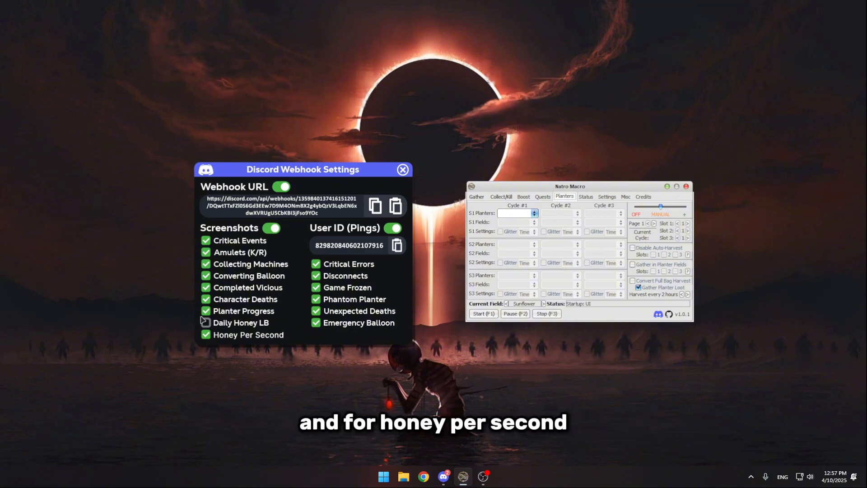
Step: Return to Natro Macro's general Settings page beside the webhook settings
left_click(206, 323)
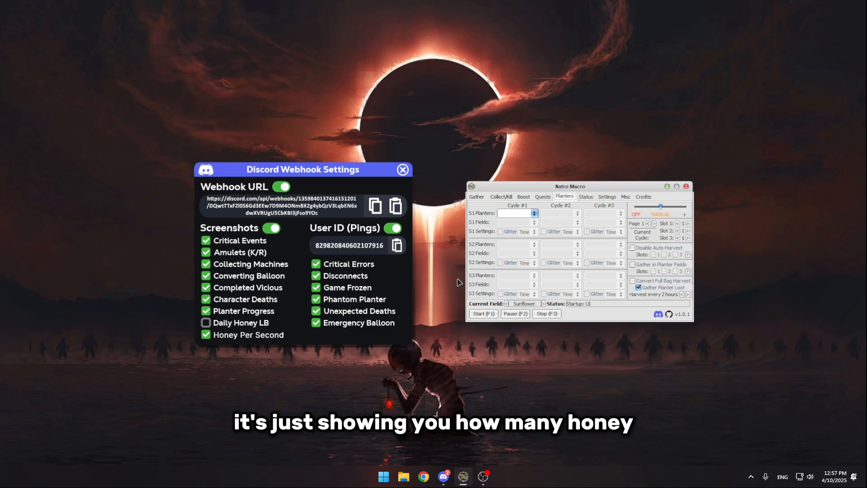
mouse_move(430, 226)
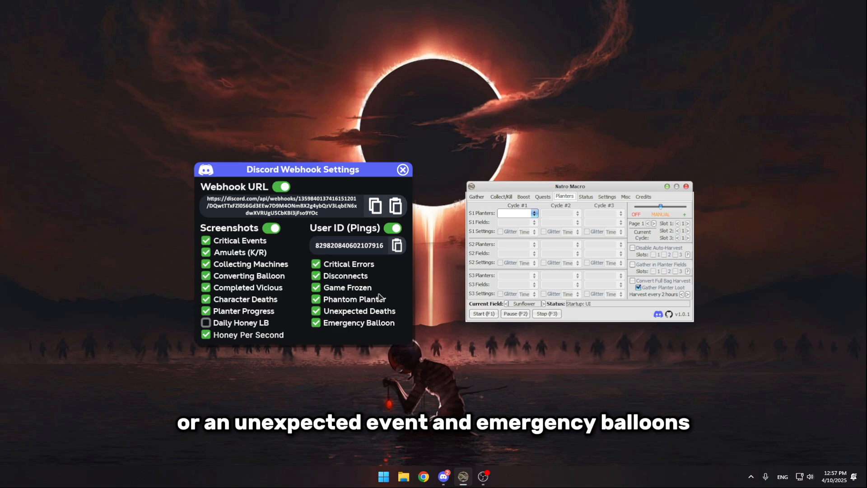
left_click(606, 196)
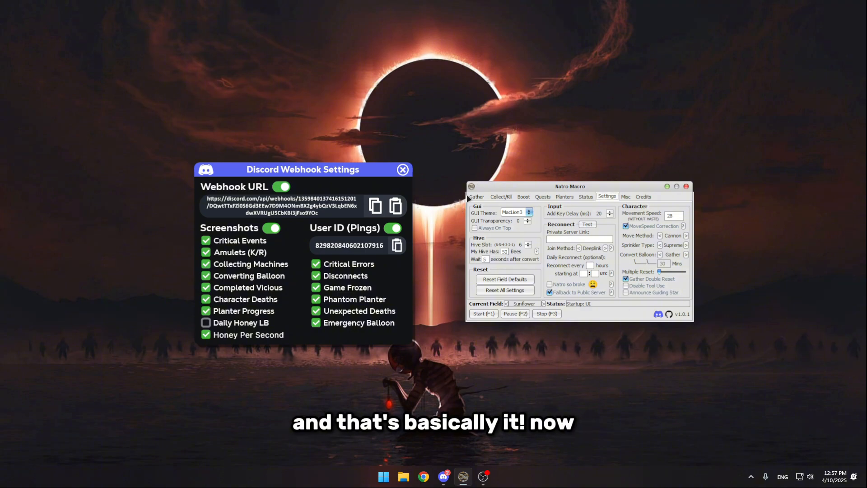
mouse_move(539, 184)
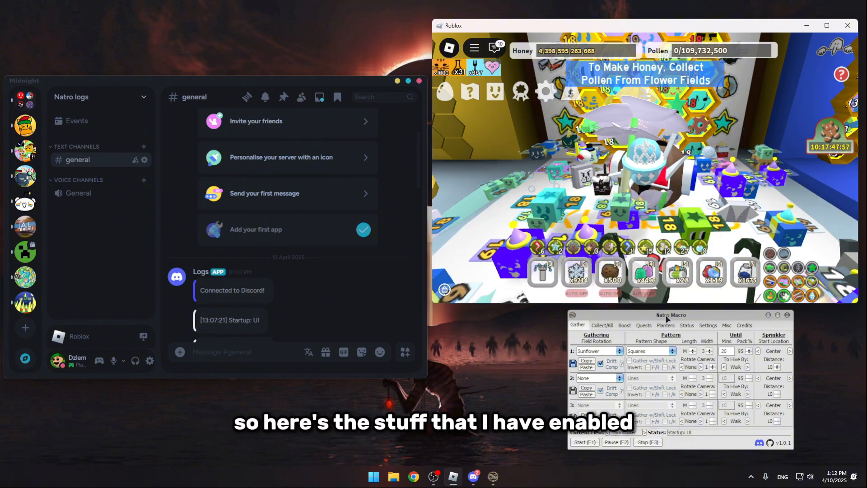
Step: Start Natro Macro so its Logs webhook posts dispenser screenshots and travel messages to #general
left_click(602, 325)
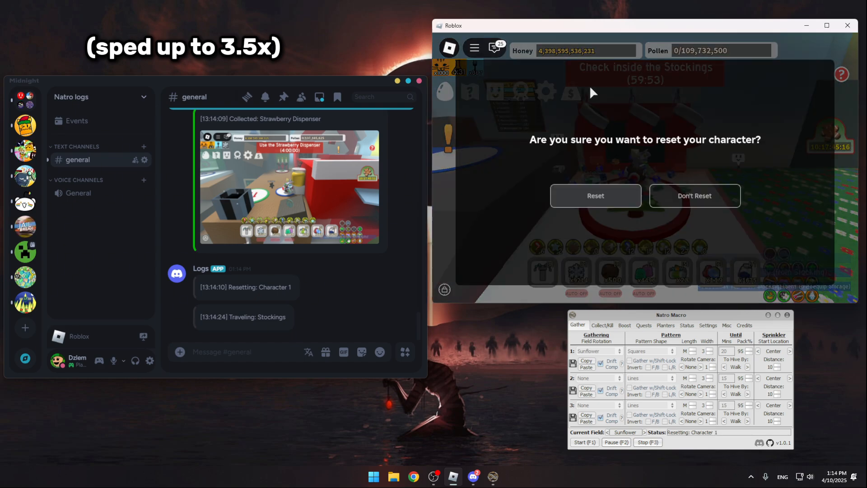
Step: Let Memory Match and stockings logs arrive in #general, then pause Natro Macro
left_click(595, 195)
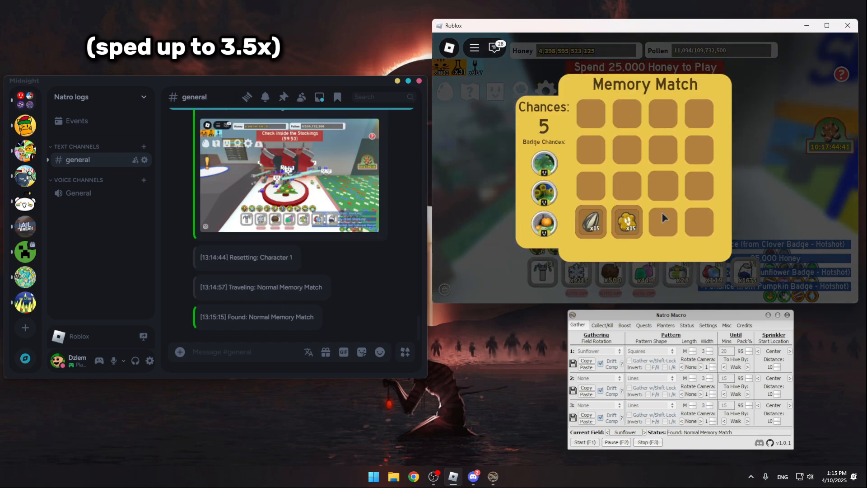
left_click(626, 222)
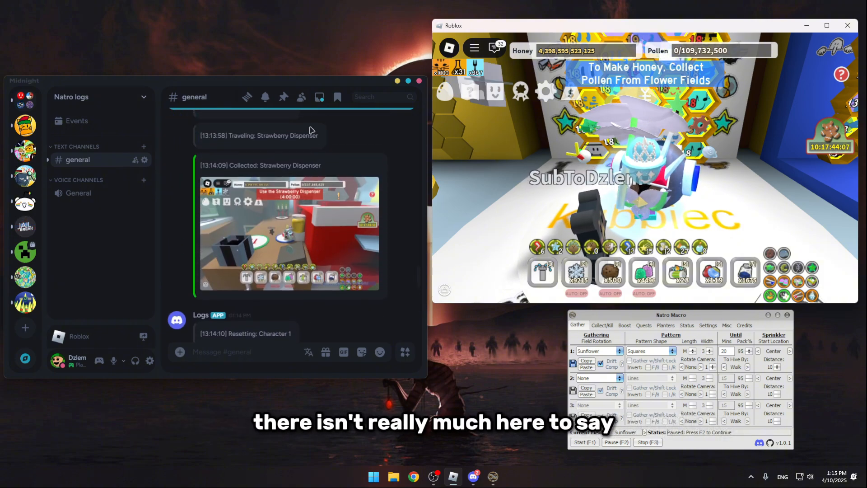
mouse_move(378, 232)
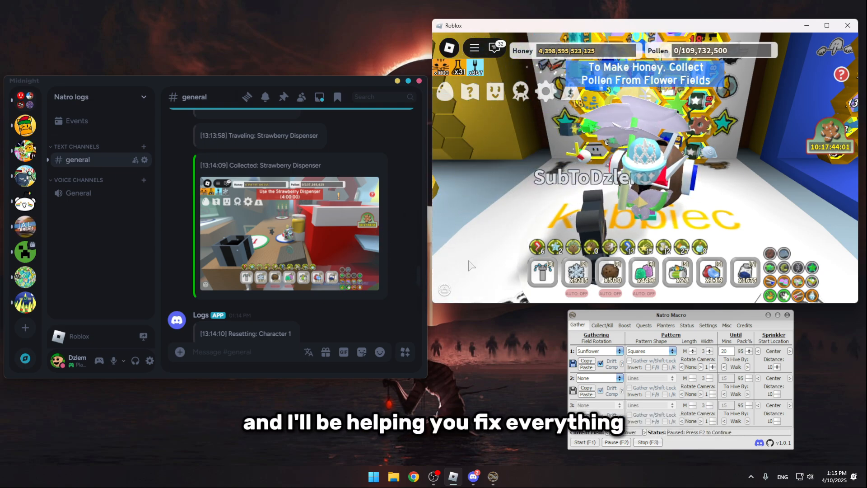
scroll("up", 3)
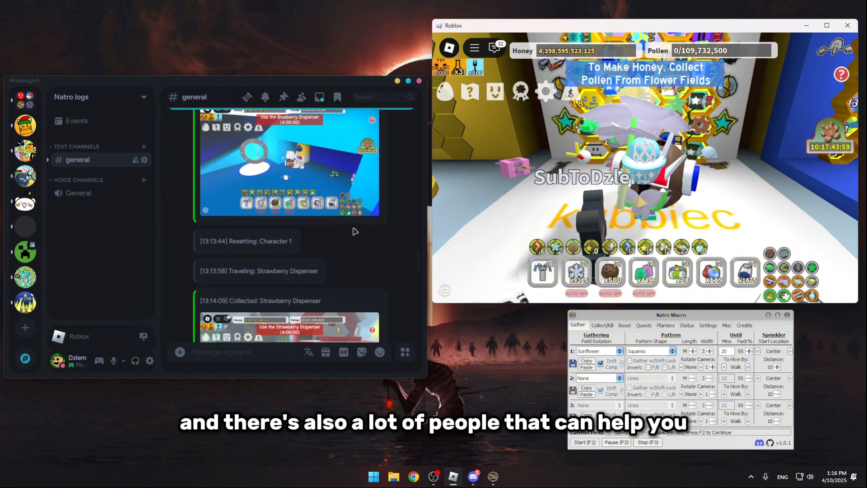